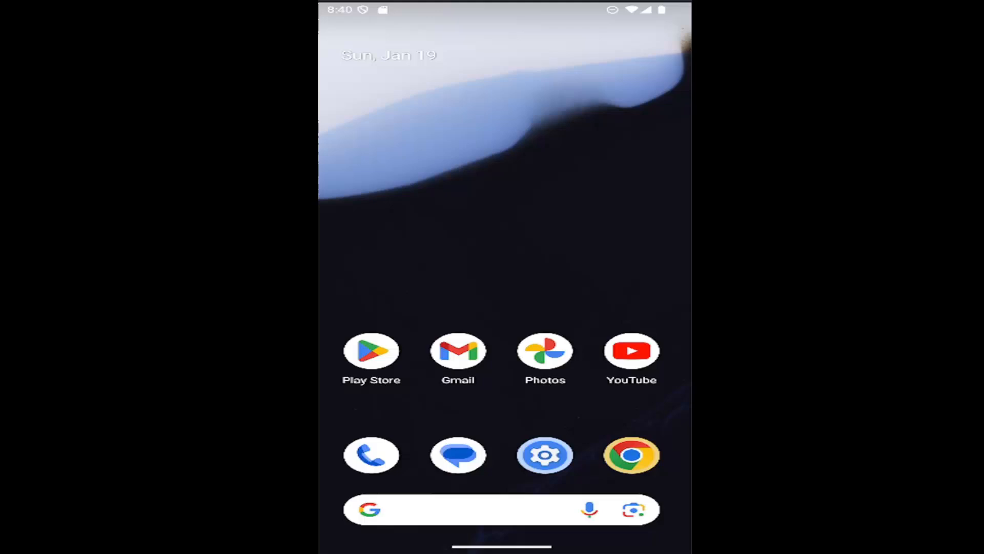
mouse_move(523, 361)
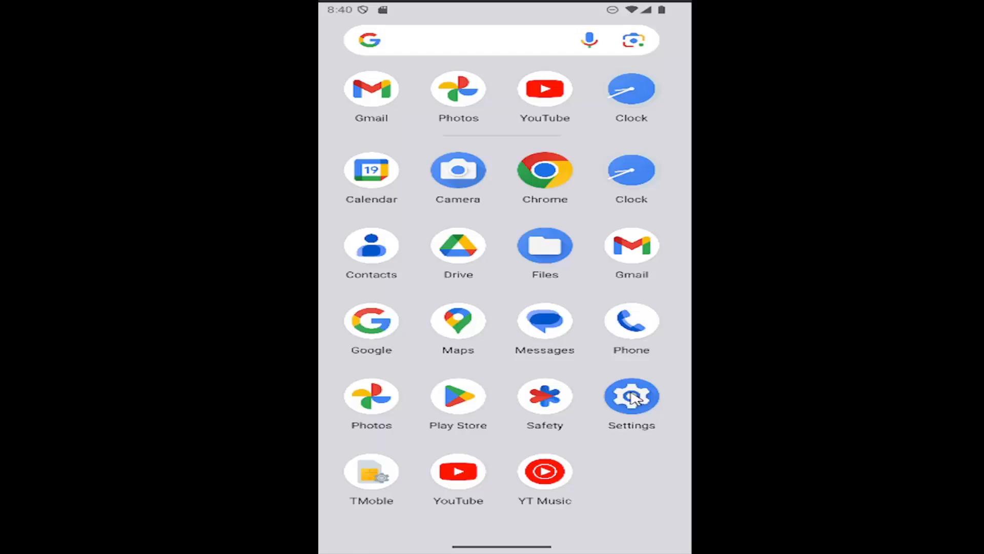
Launch the Settings app from the app drawer.
left_click(631, 397)
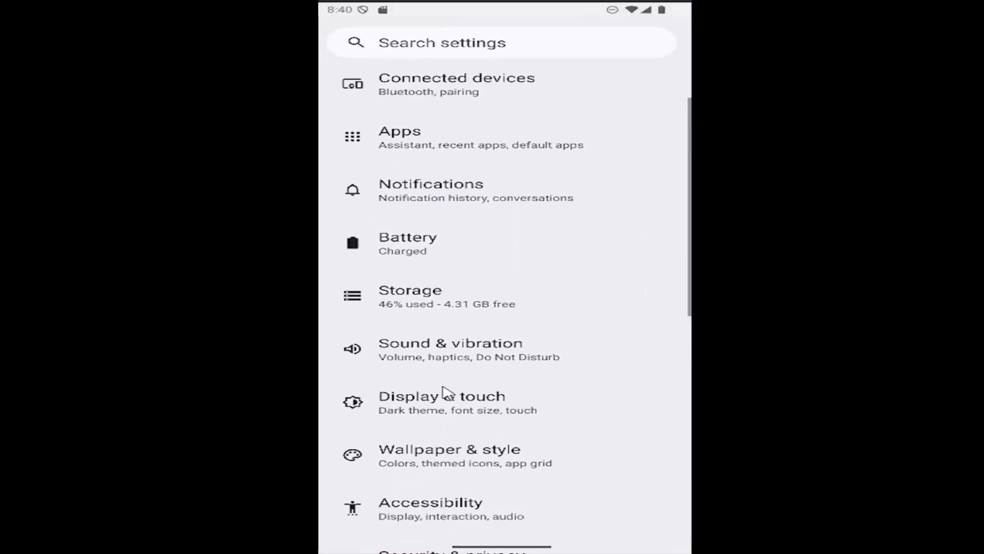
Go to Display & touch, then Screen saver, showing it on with Clock.
left_click(441, 401)
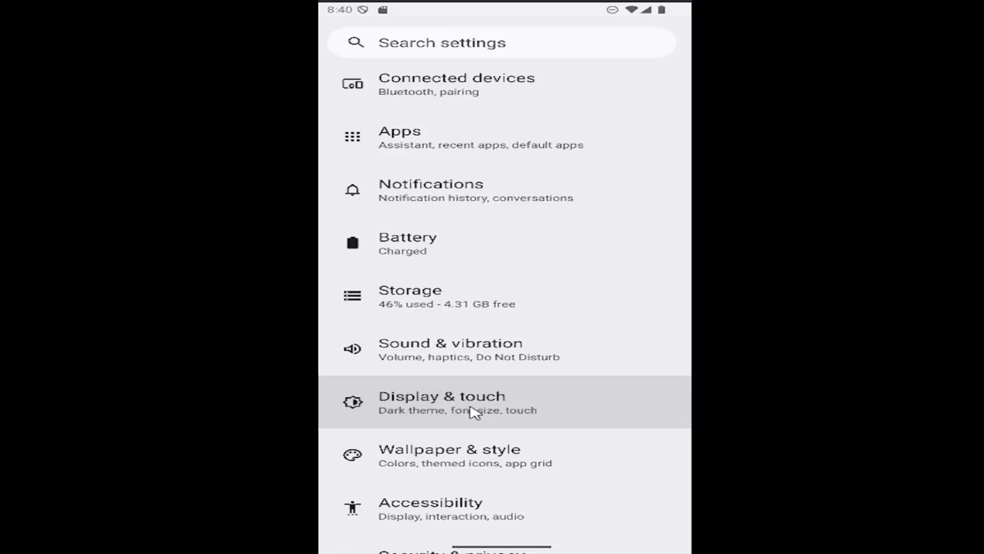
left_click(442, 402)
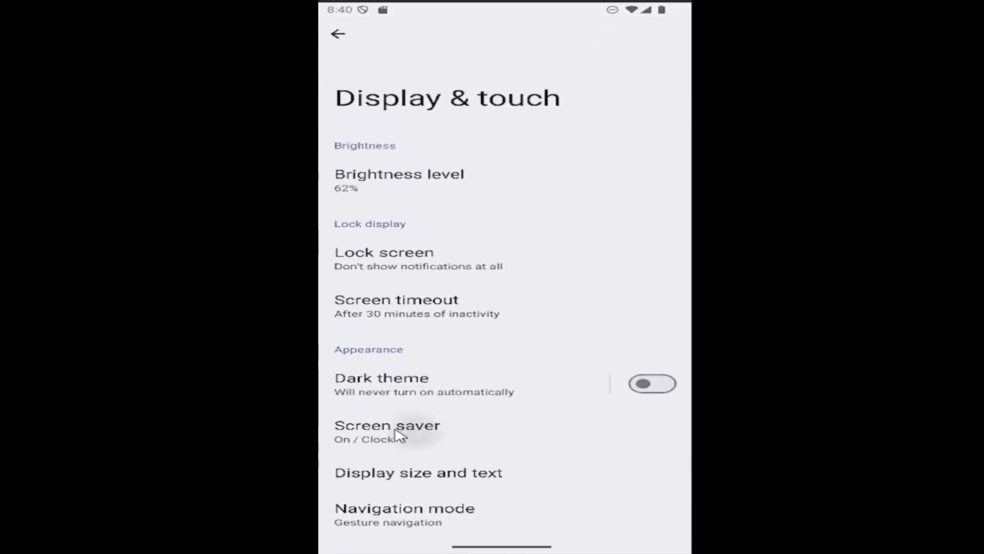
left_click(387, 431)
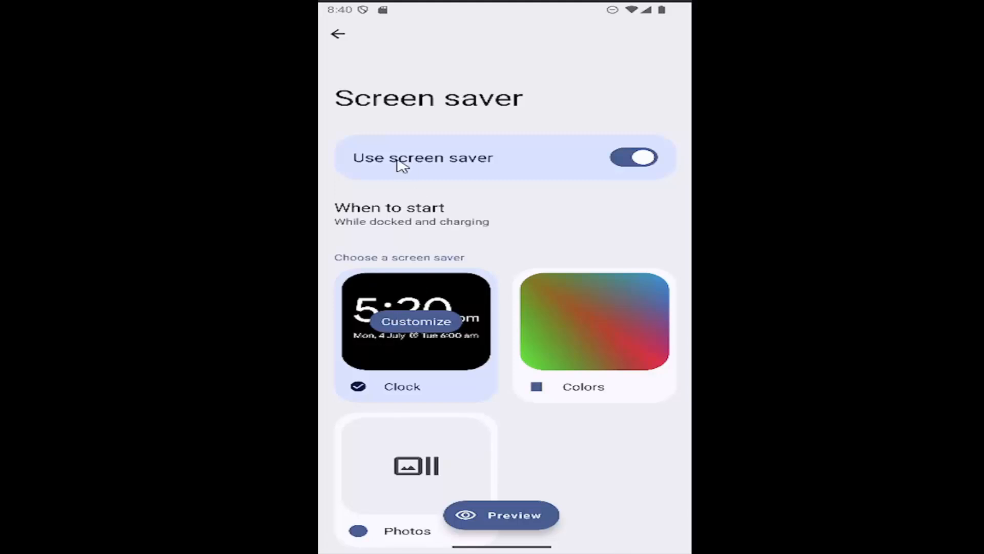
mouse_move(402, 334)
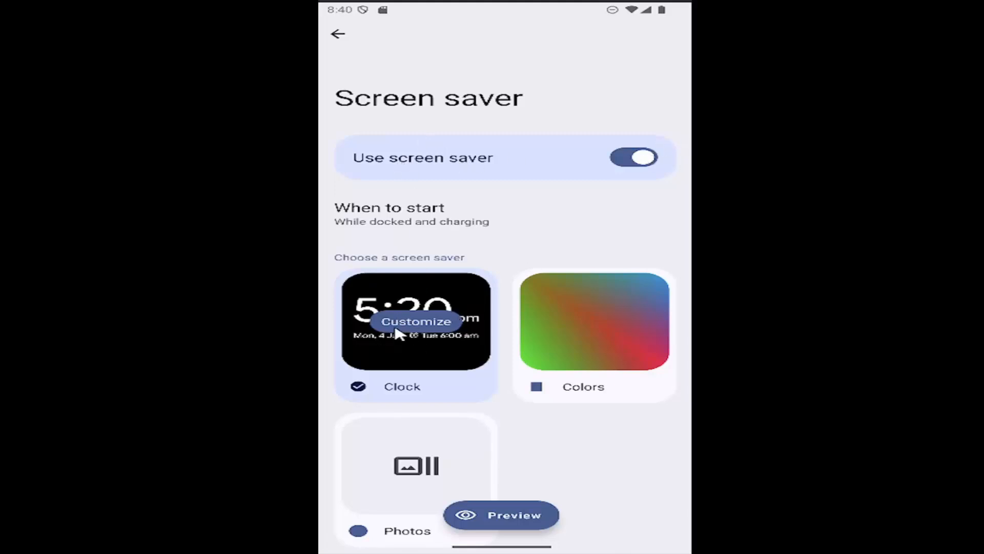
mouse_move(402, 367)
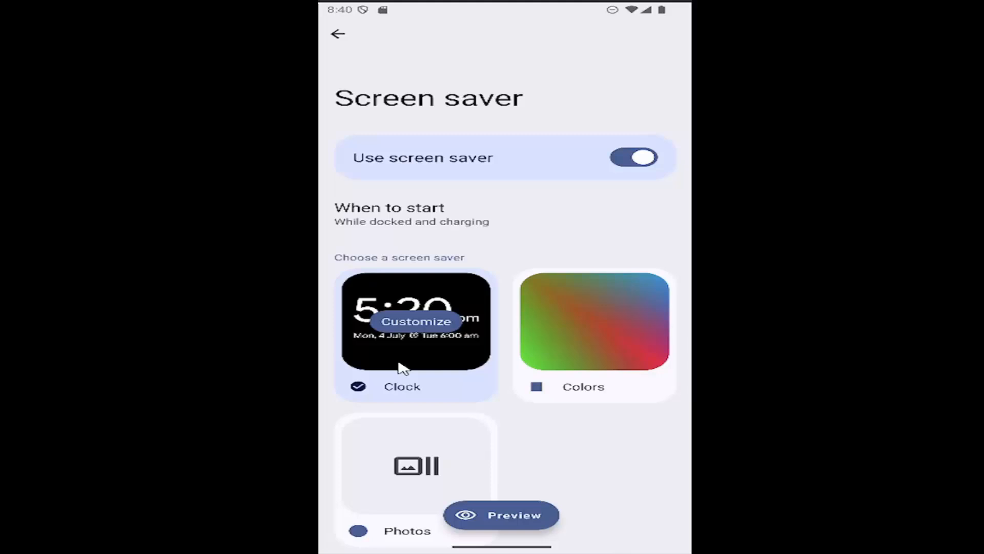
Open Customize on the Clock screen saver card.
left_click(415, 321)
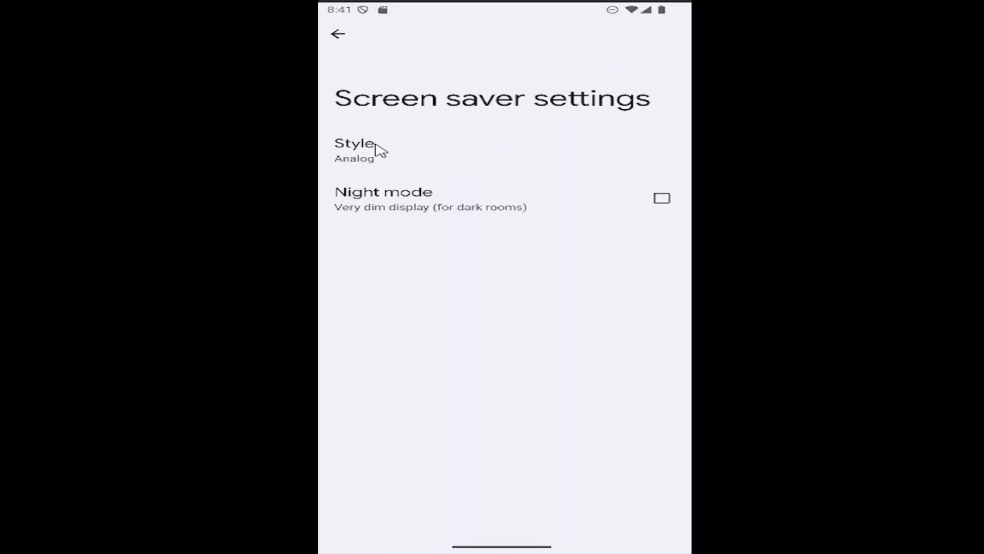
Confirm the Analog clock style and return to Display & touch.
left_click(354, 150)
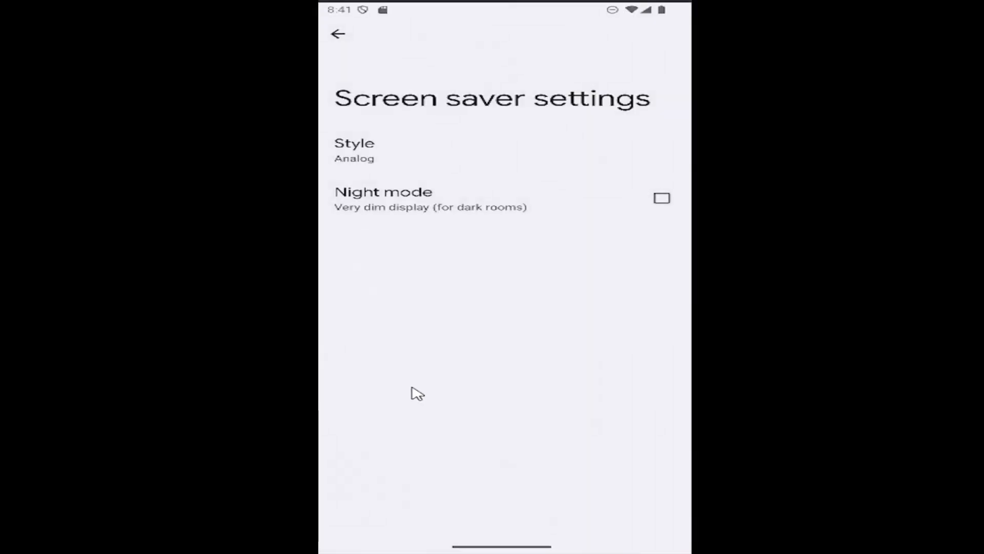
mouse_move(414, 316)
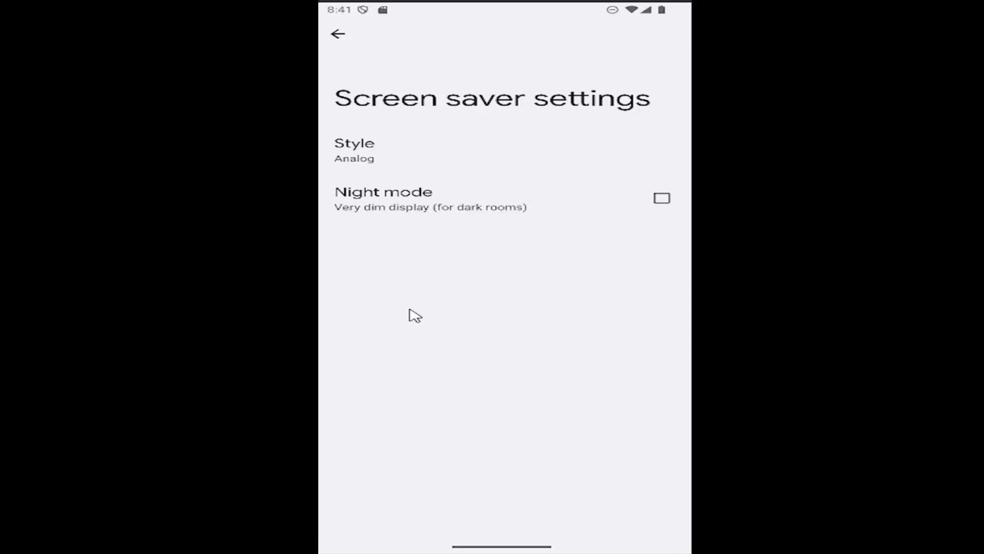
left_click(337, 34)
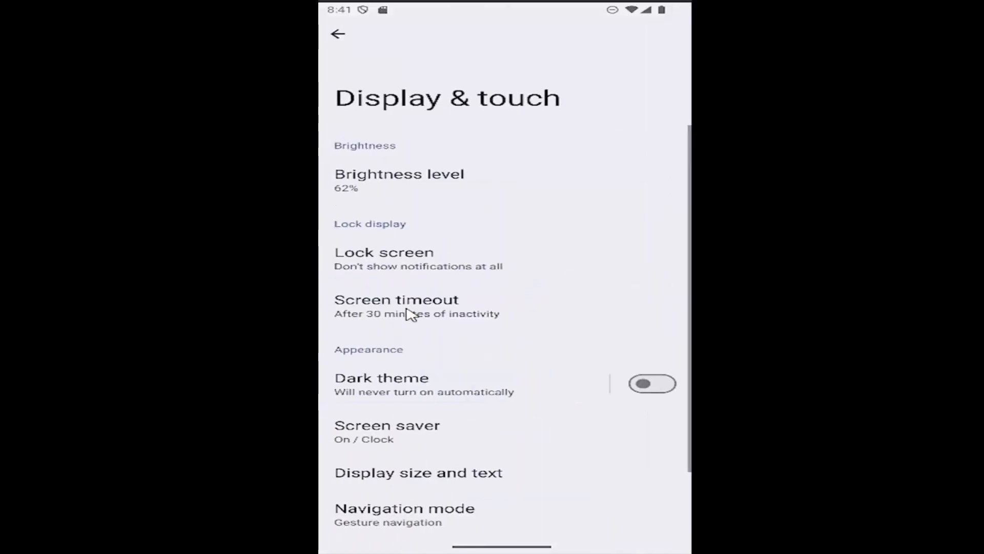